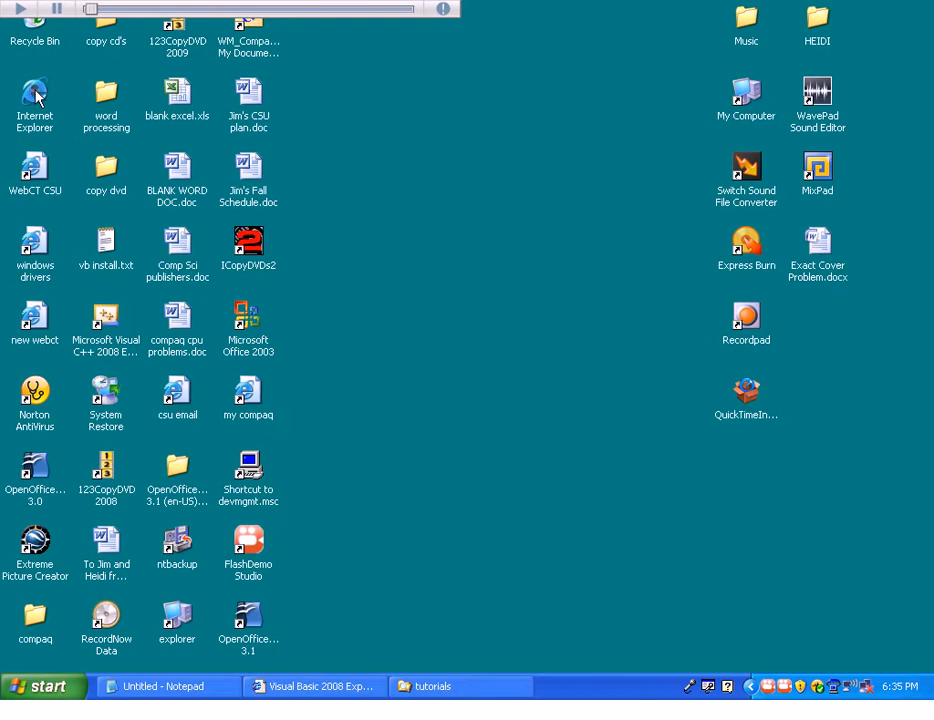
mouse_move(432, 264)
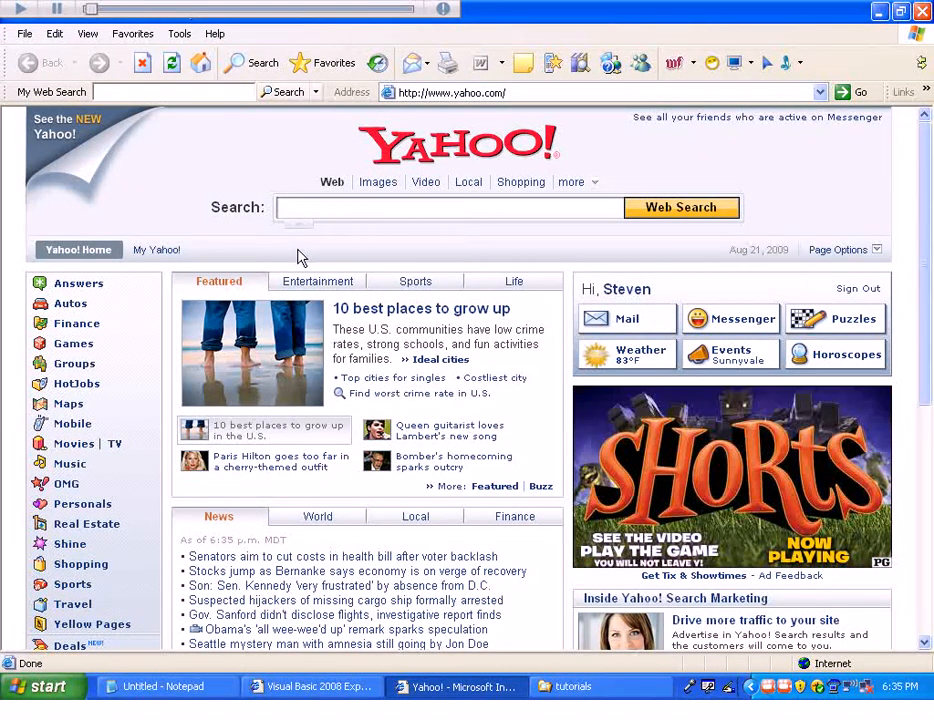
Search Yahoo for 'visual basic express 2008' via the matching suggestion
text(visual basic express 2008)
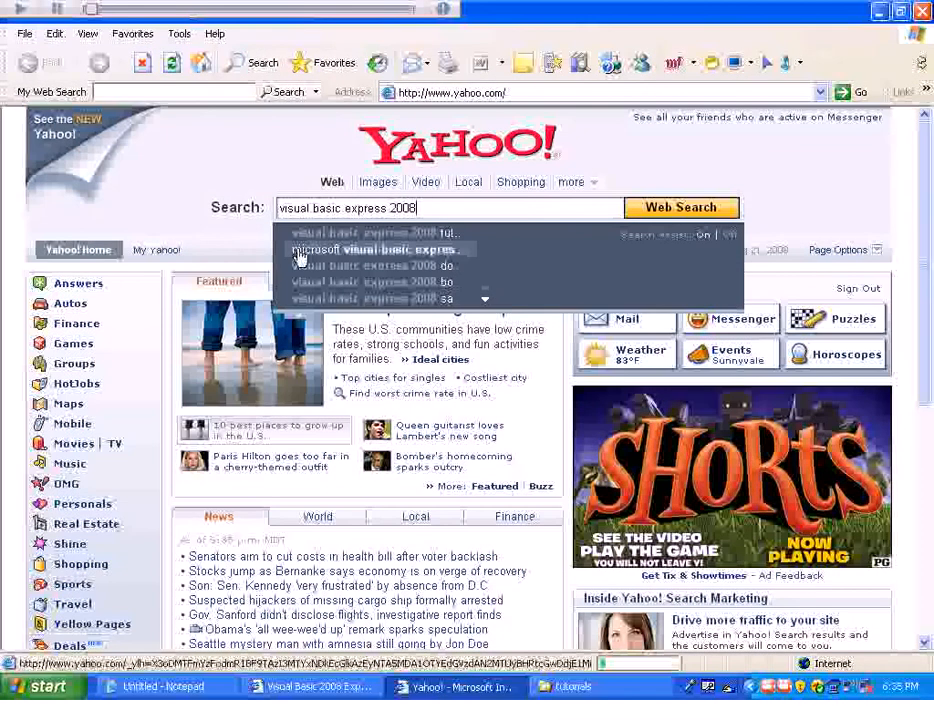
click(680, 206)
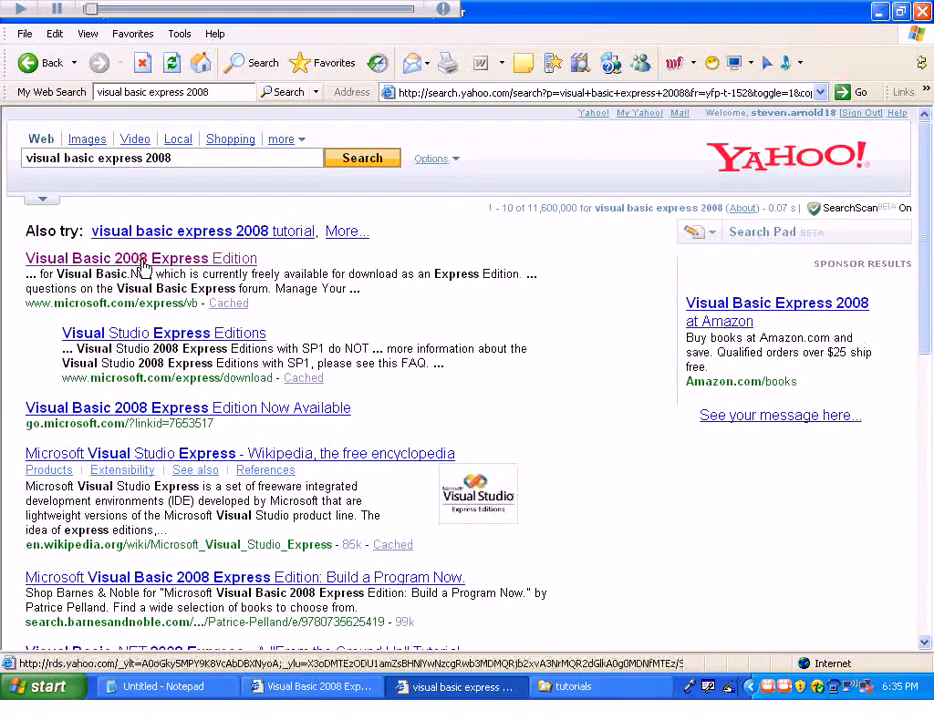
Go to Microsoft's Visual Basic 2008 Express Edition page and scroll to Download Now
click(140, 258)
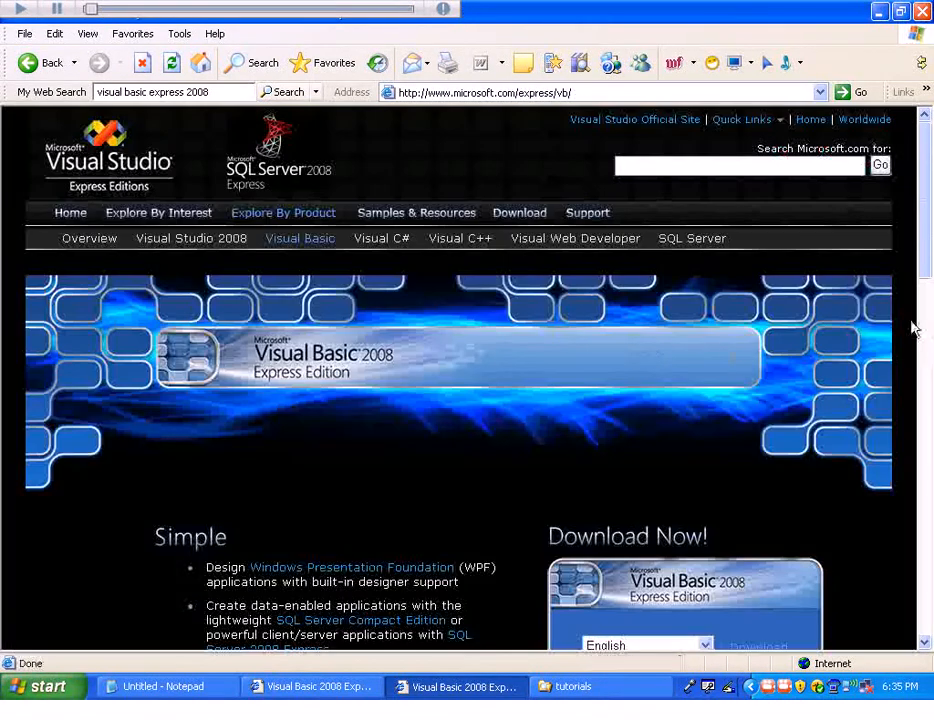
scroll(down, 3)
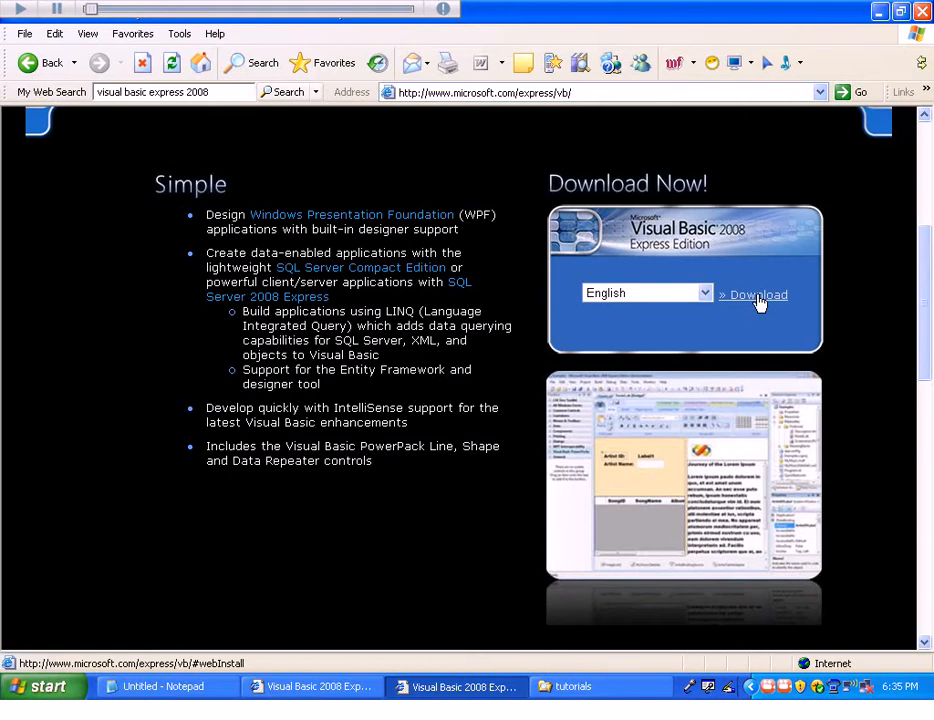
Save the English vbsetup.exe installer into the vb install folder
click(756, 294)
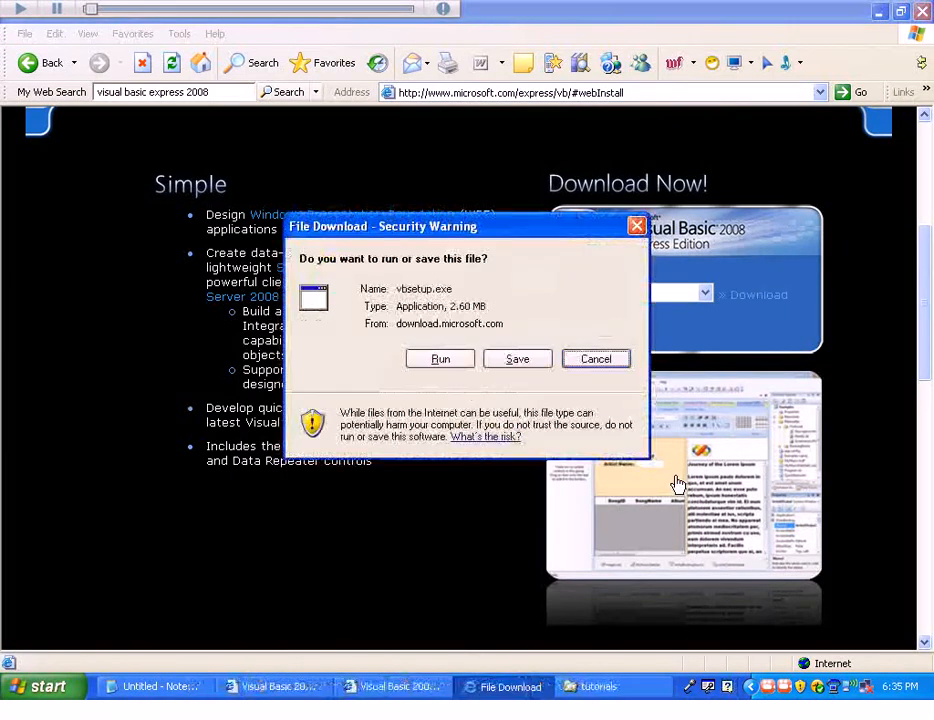
click(516, 358)
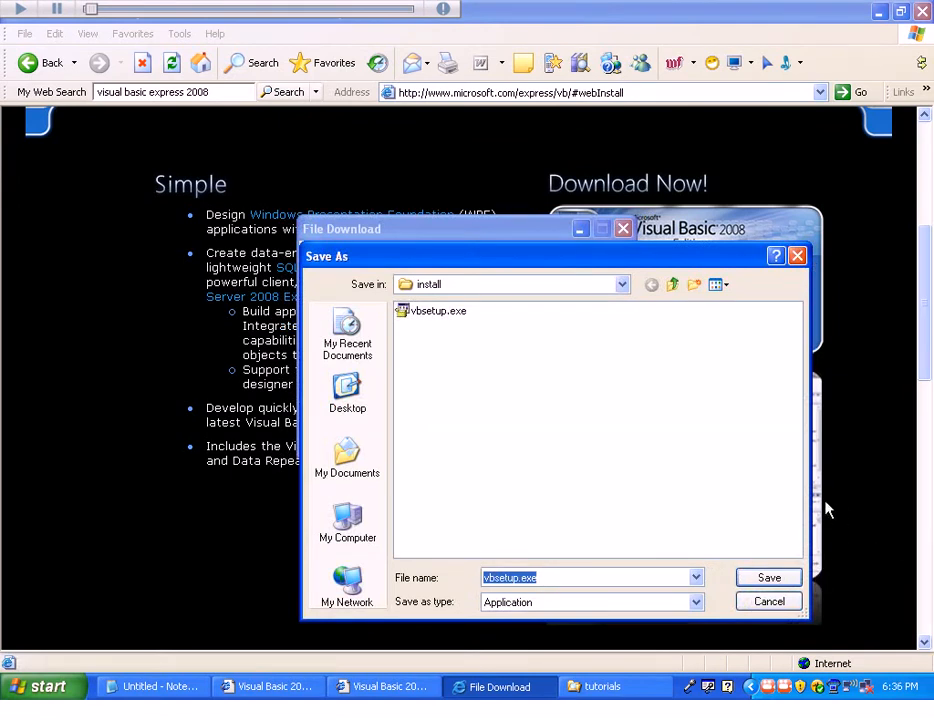
click(672, 284)
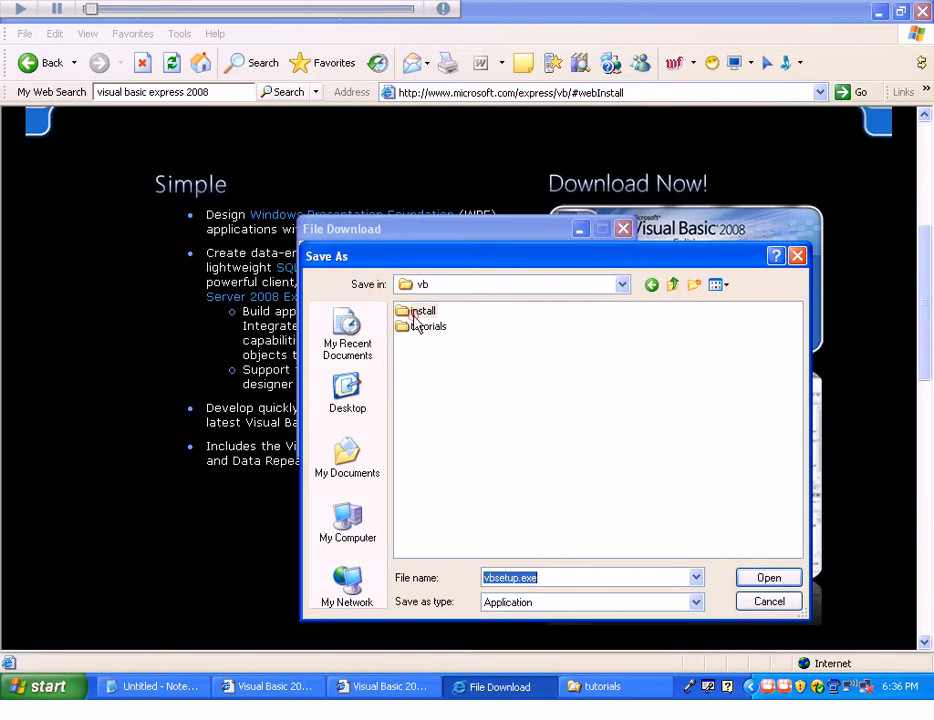
double_click(424, 312)
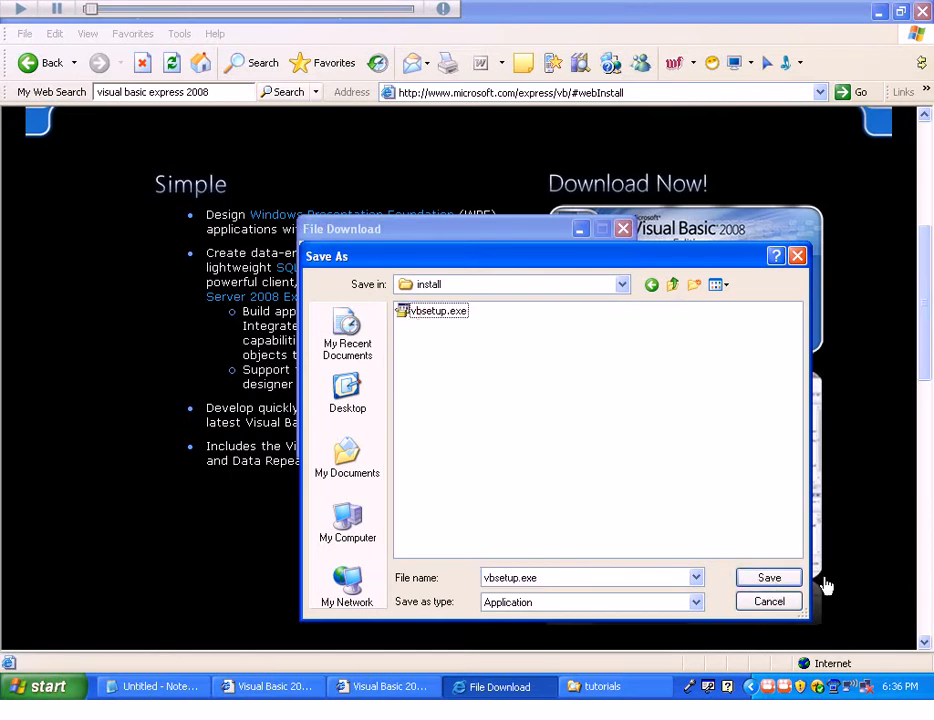
click(768, 576)
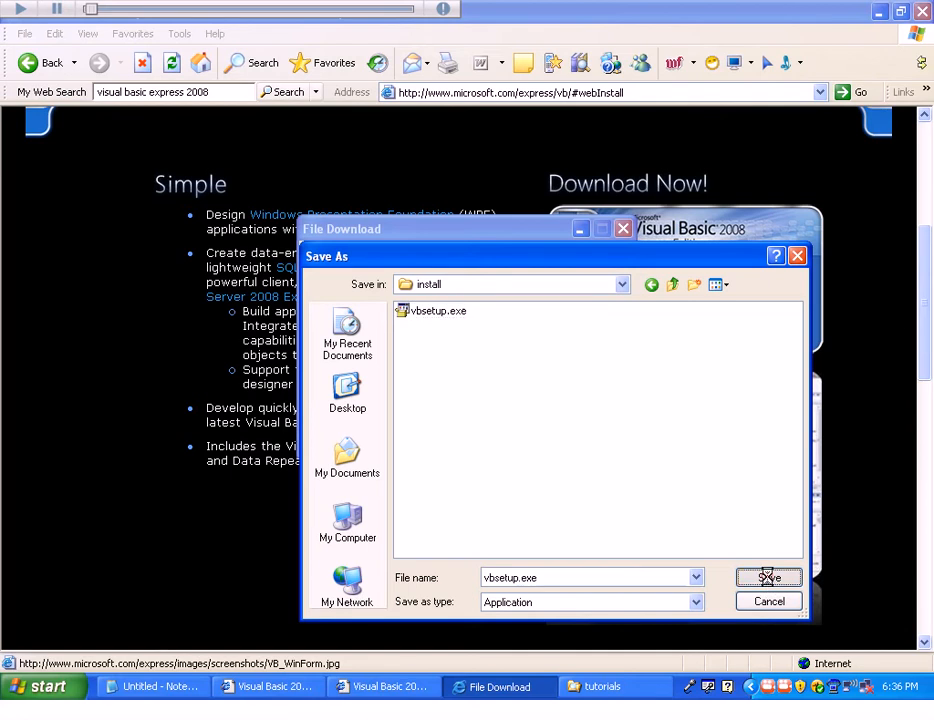
click(768, 576)
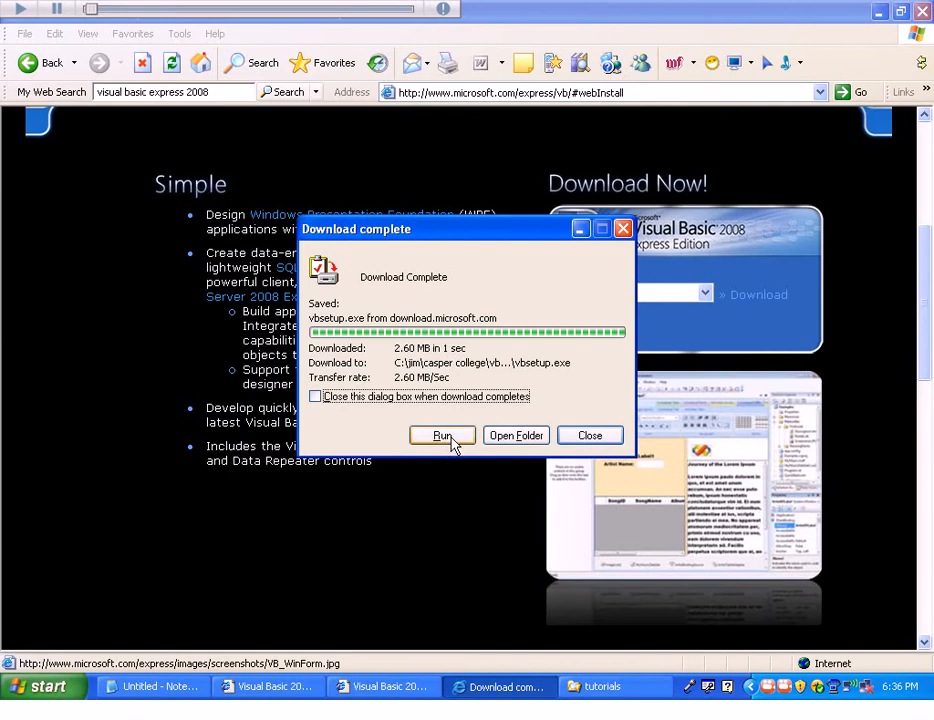
Run the downloaded vbsetup.exe and allow the Microsoft setup to start
click(442, 436)
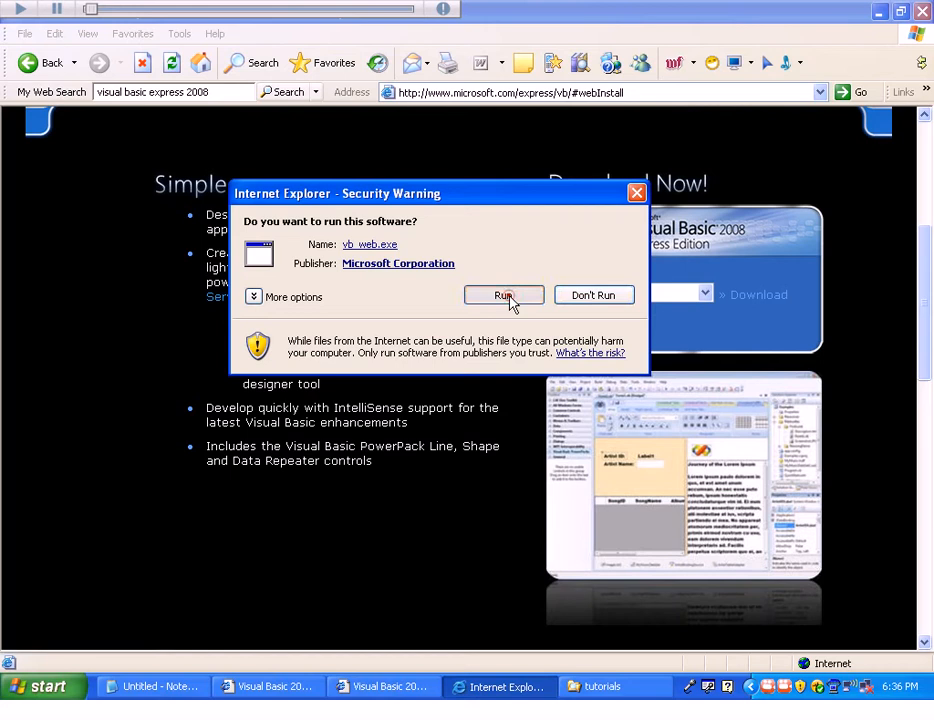
click(502, 296)
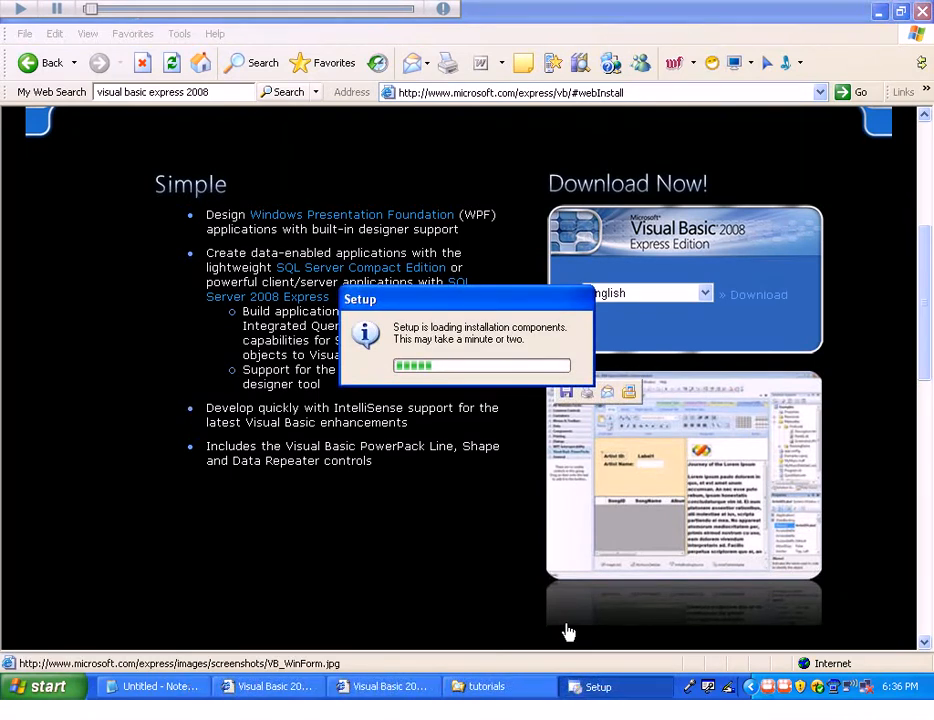
mouse_move(580, 628)
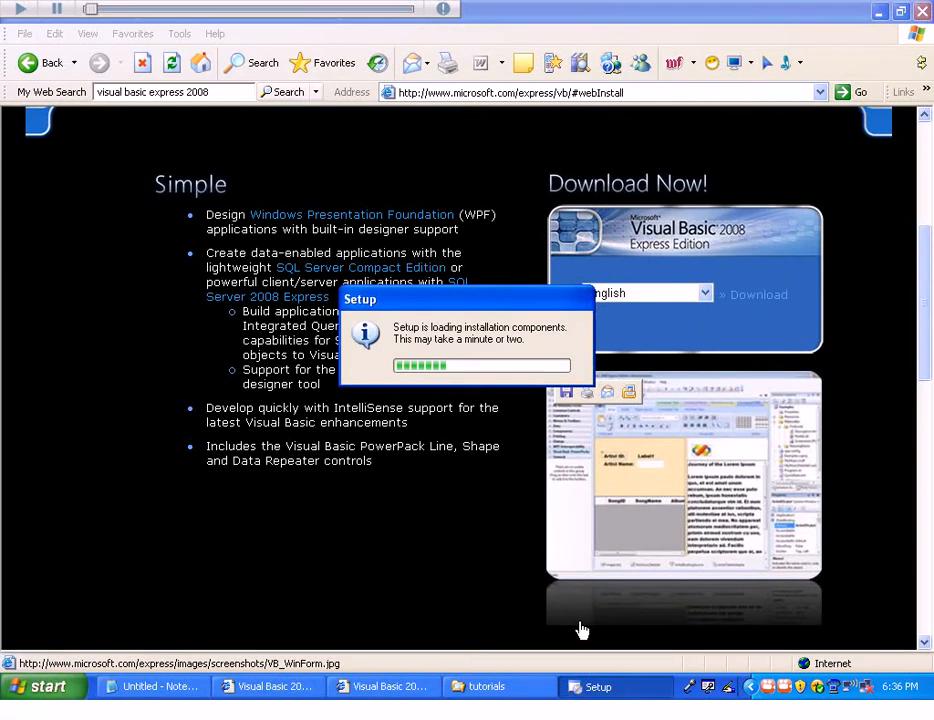
mouse_move(644, 664)
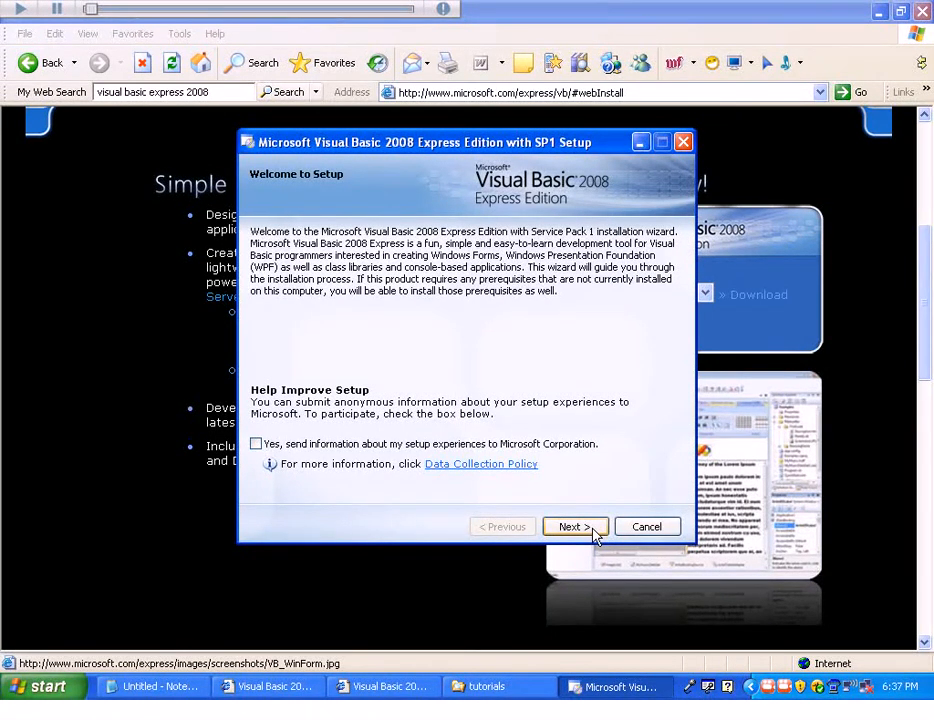
Accept the license terms and start installing the listed Visual Basic 2008 Express components
click(574, 526)
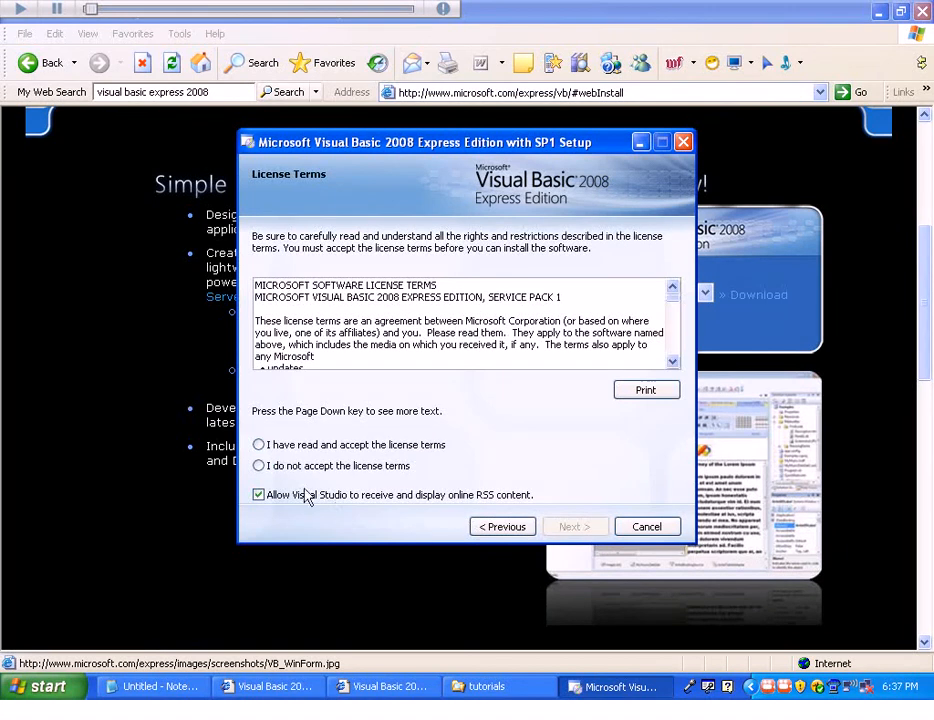
click(260, 444)
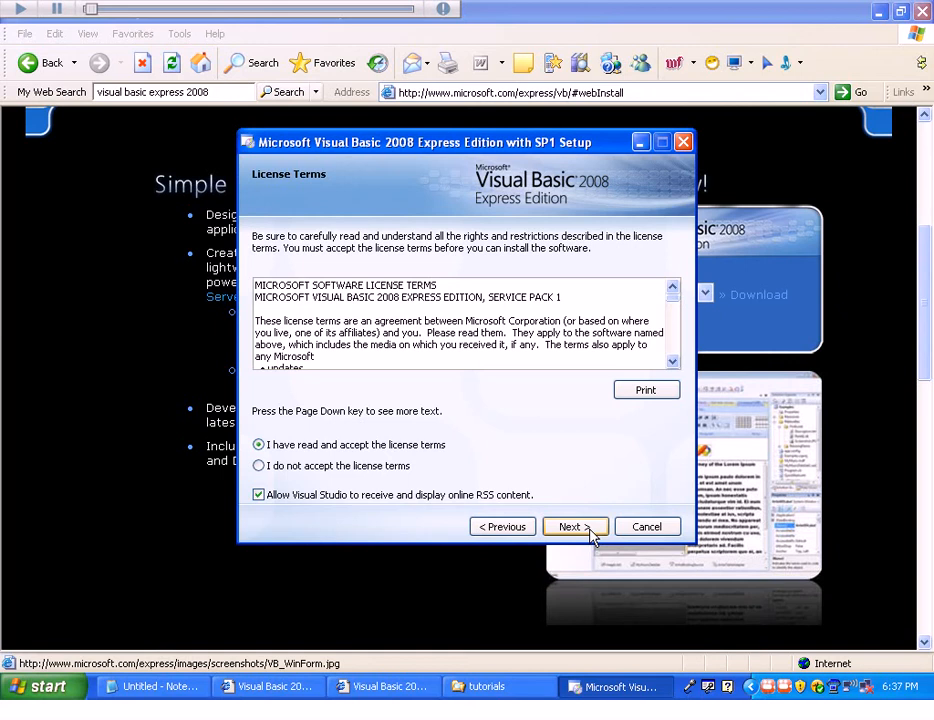
click(574, 526)
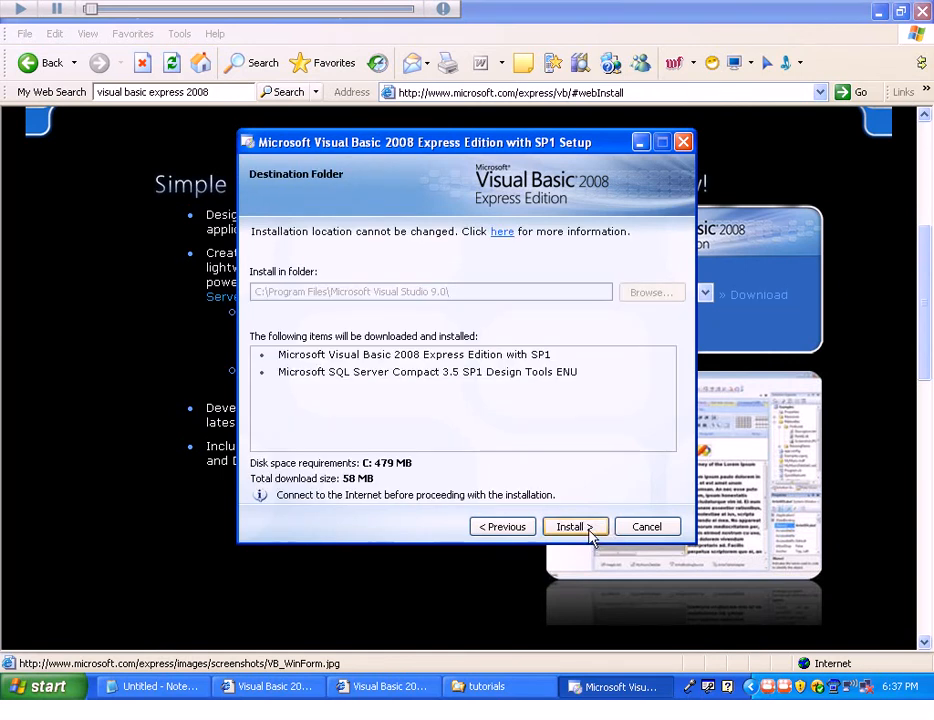
mouse_move(332, 494)
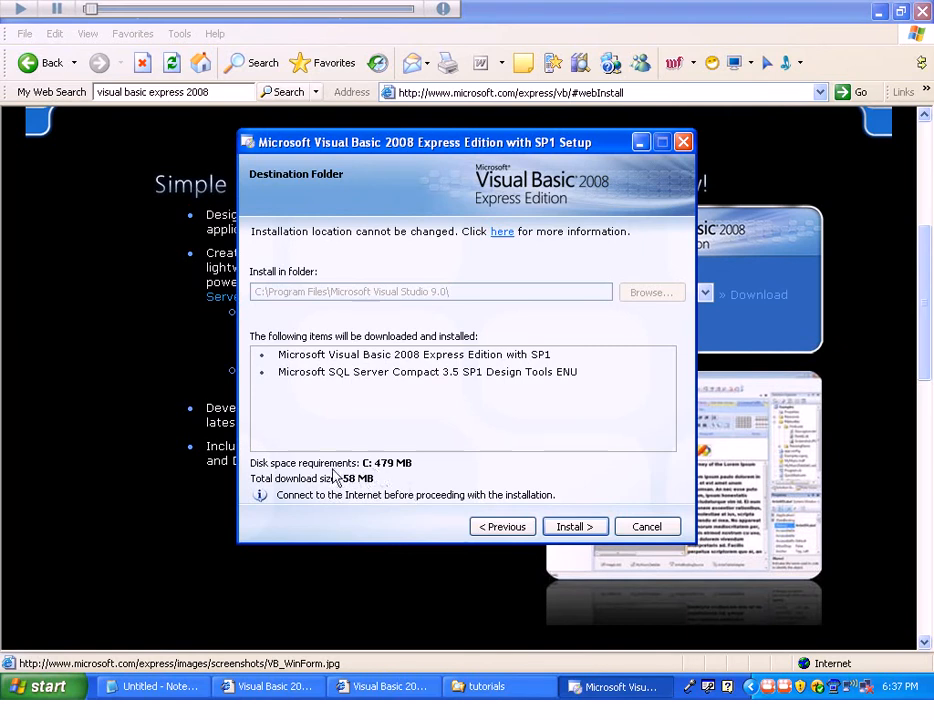
mouse_move(388, 478)
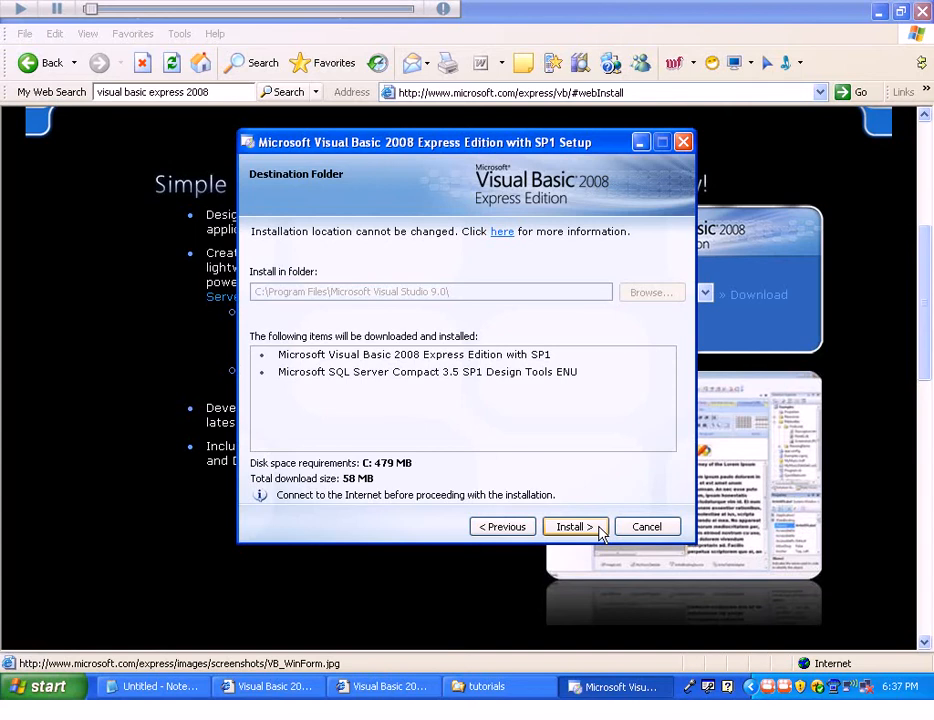
mouse_move(470, 486)
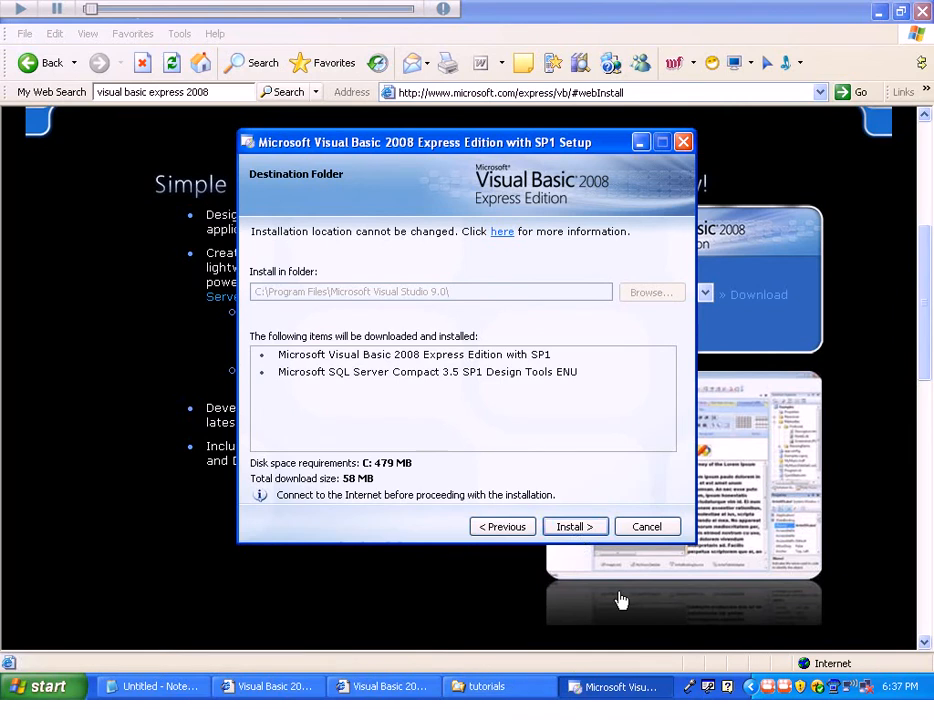
mouse_move(524, 560)
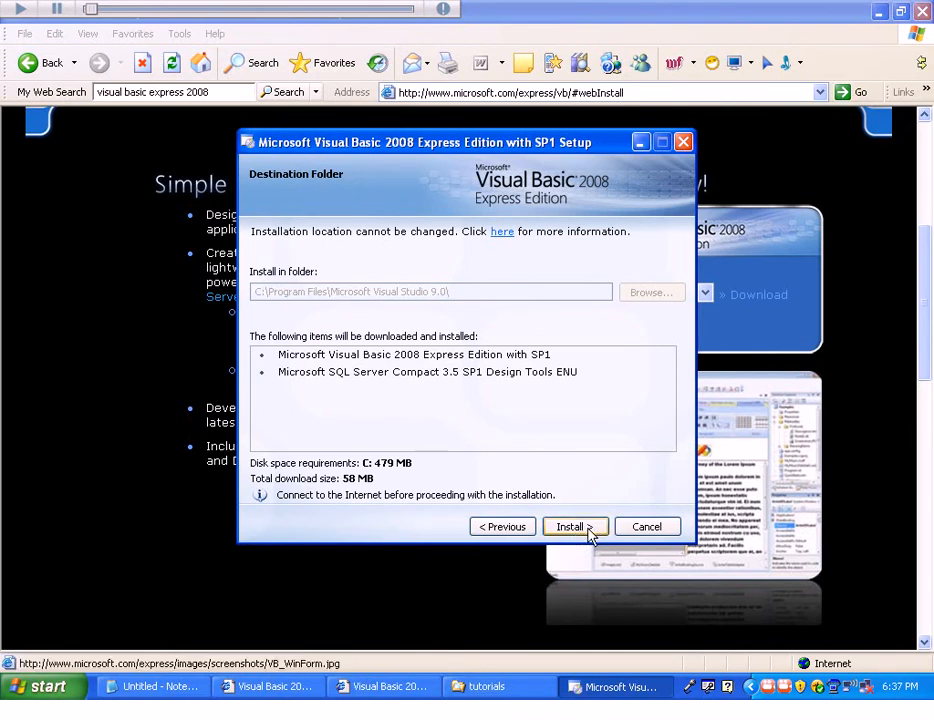
mouse_move(628, 512)
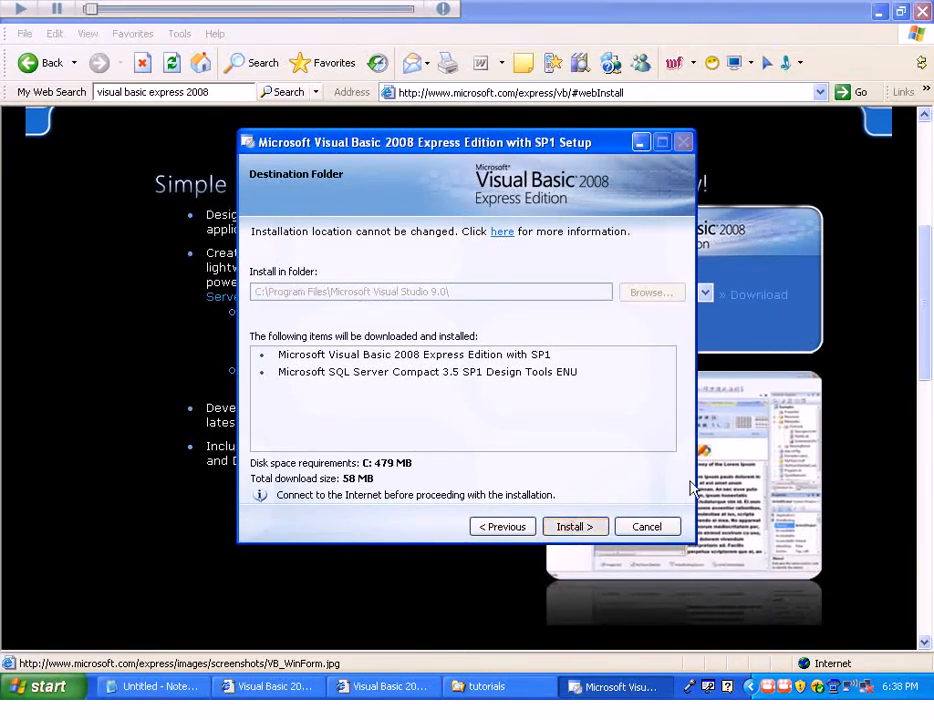
click(576, 526)
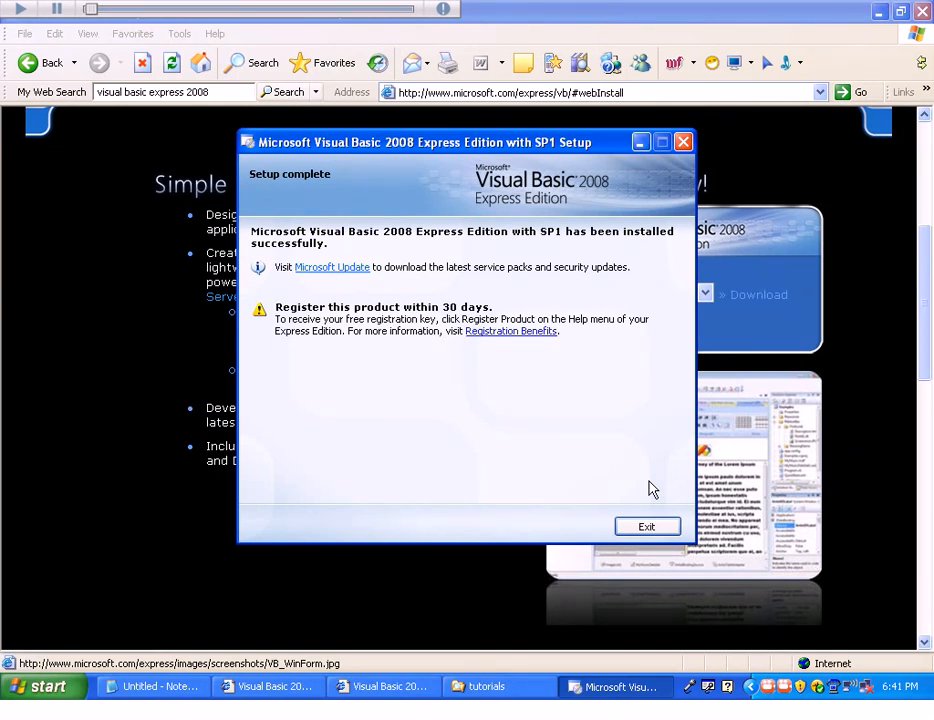
mouse_move(432, 264)
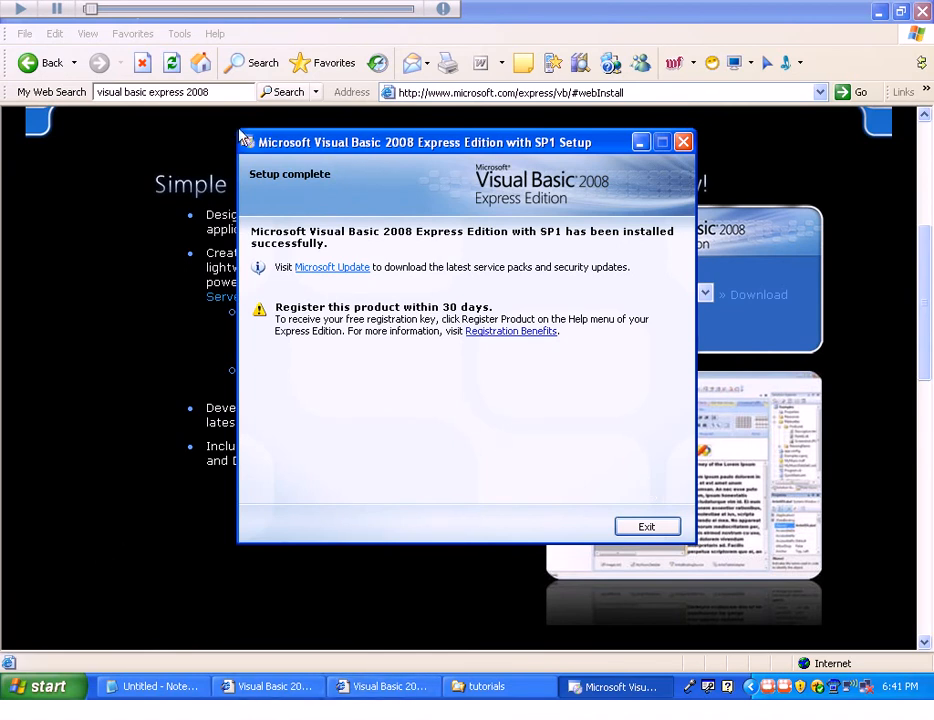
mouse_move(648, 526)
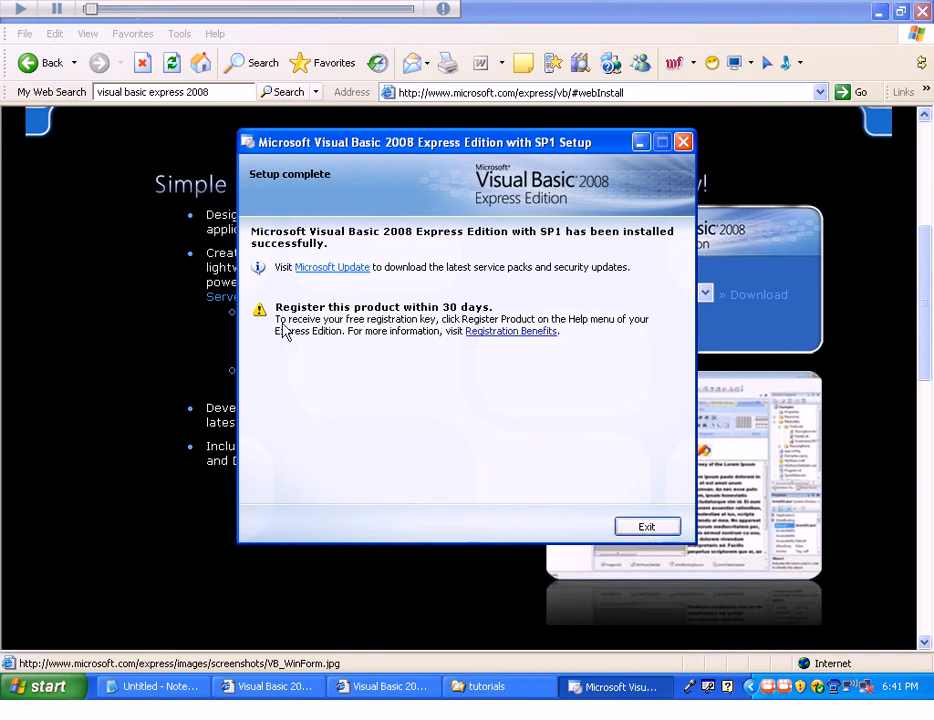
mouse_move(560, 566)
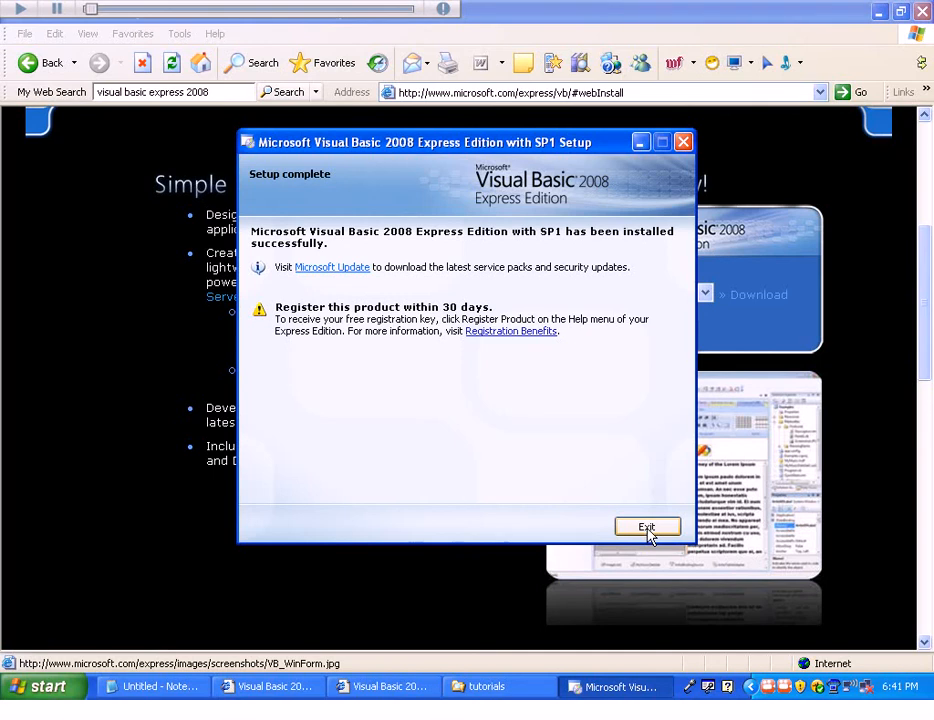
Exit the finished setup and start Visual Basic 2008 Express Edition from All Programs
click(646, 526)
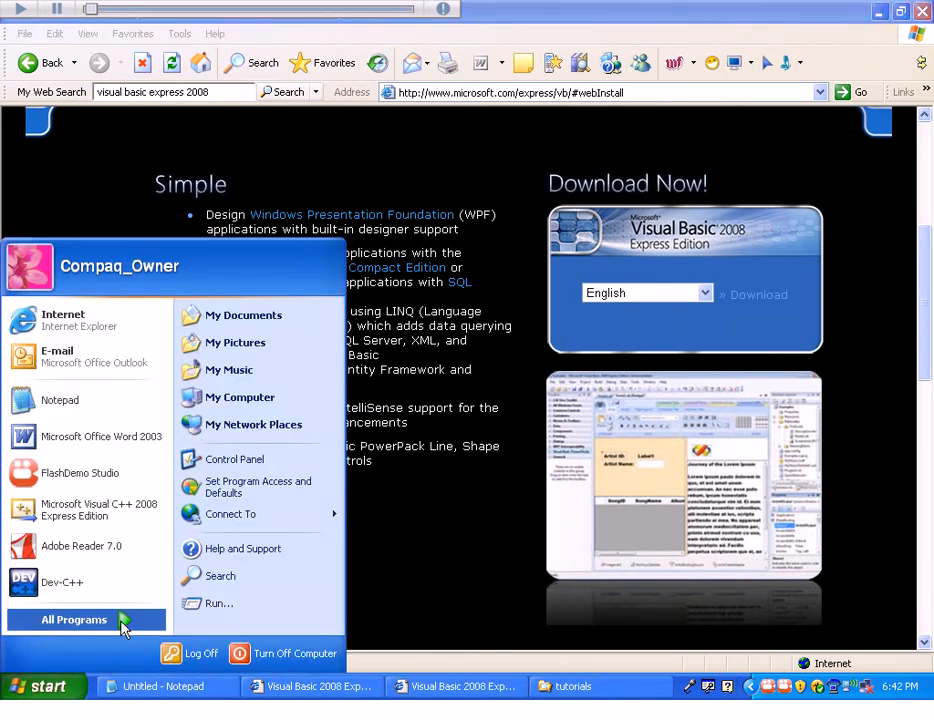
click(76, 620)
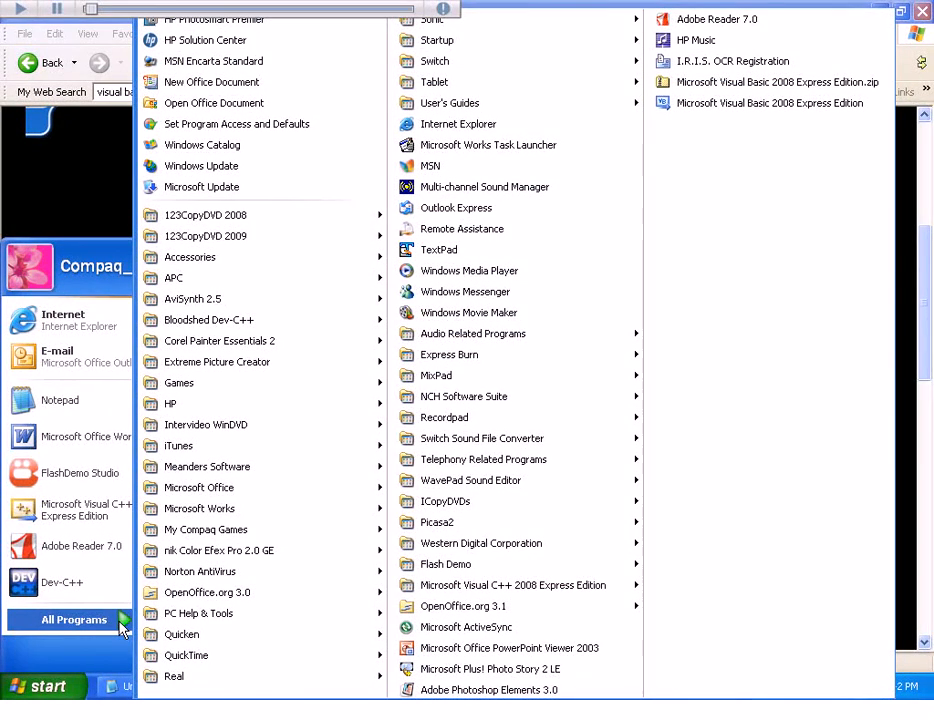
mouse_move(772, 104)
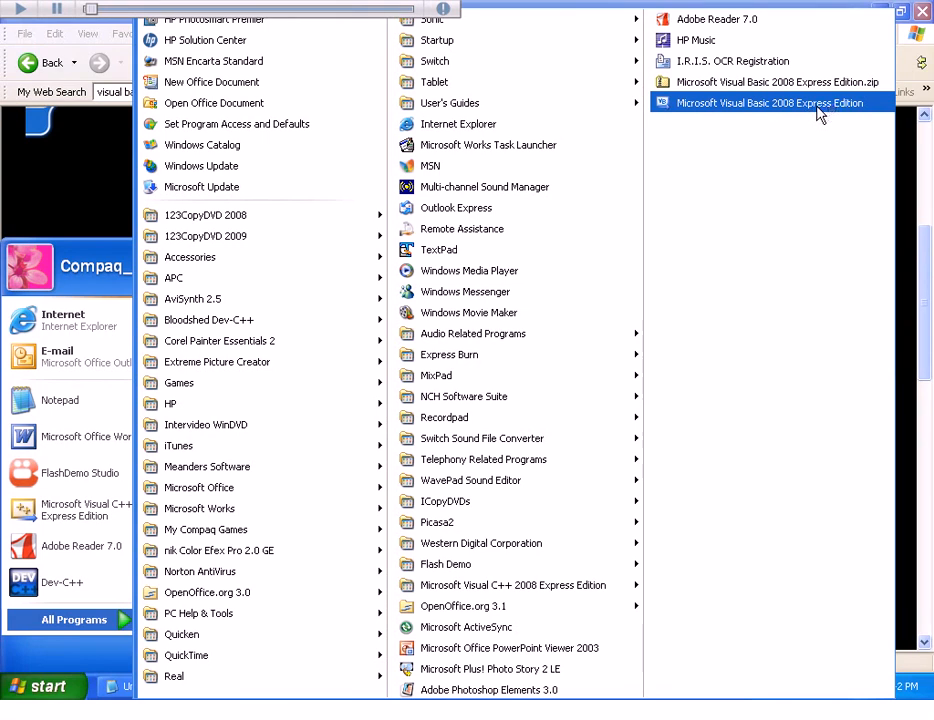
click(768, 102)
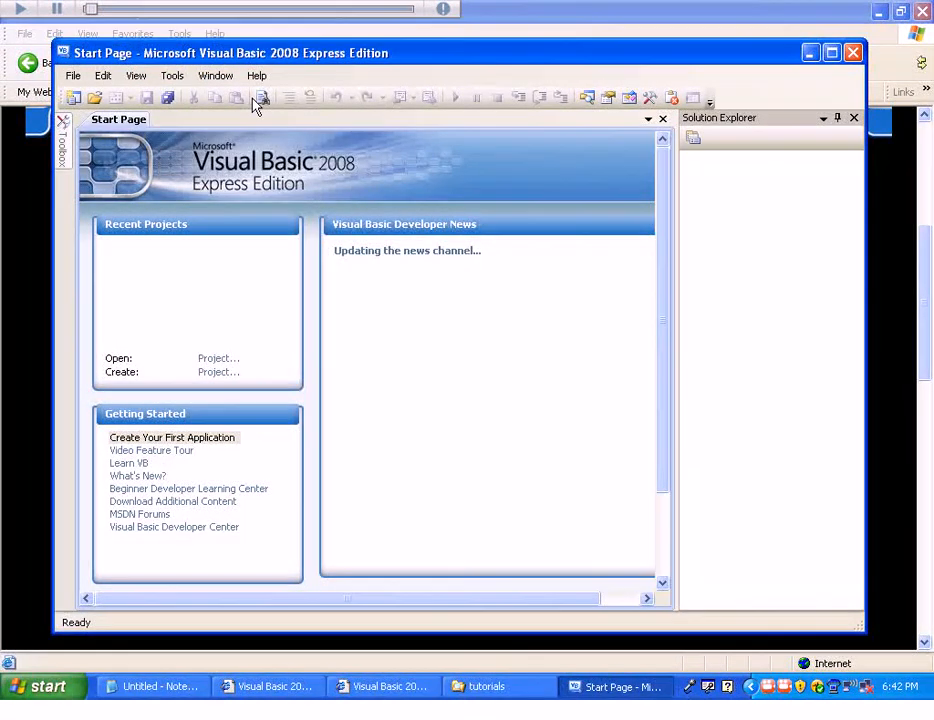
Use Help > Register Product to see that the product is already registered
click(256, 76)
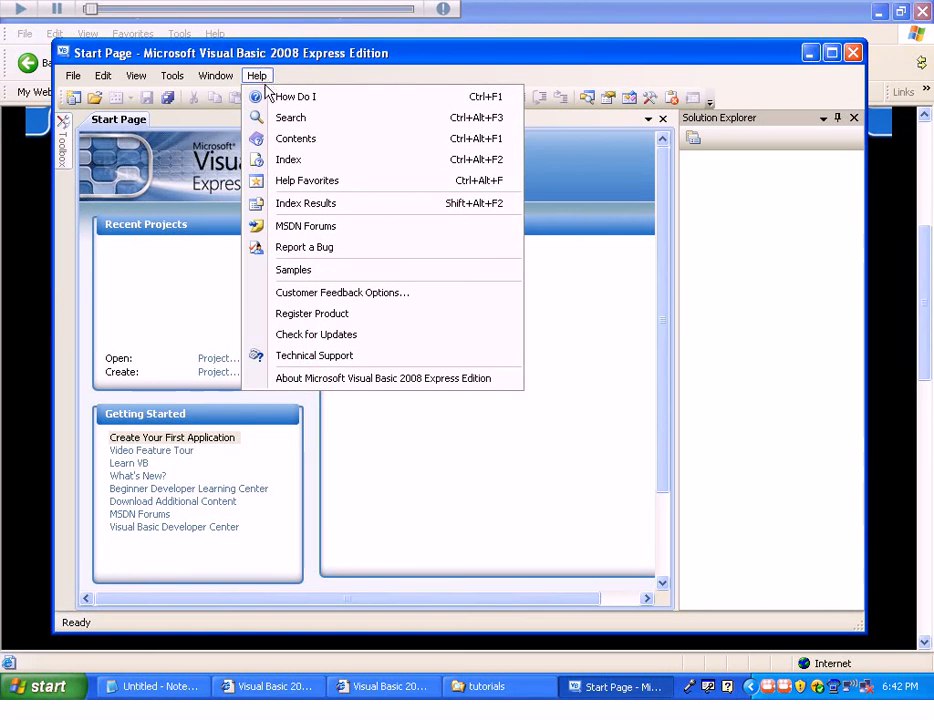
click(312, 312)
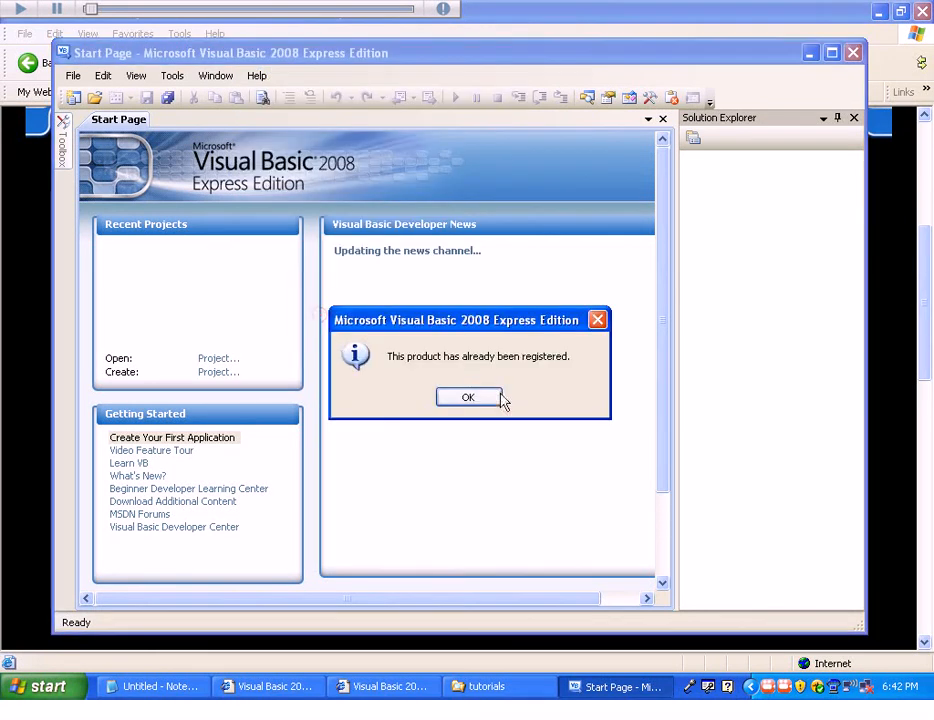